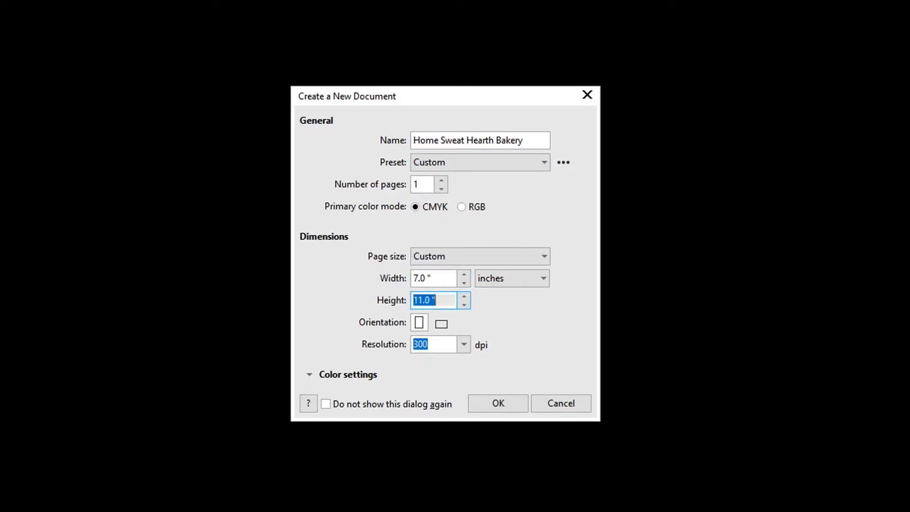
Create the 7 × 11 in CMYK document 'Home Sweat Hearth Bakery'.
click(498, 403)
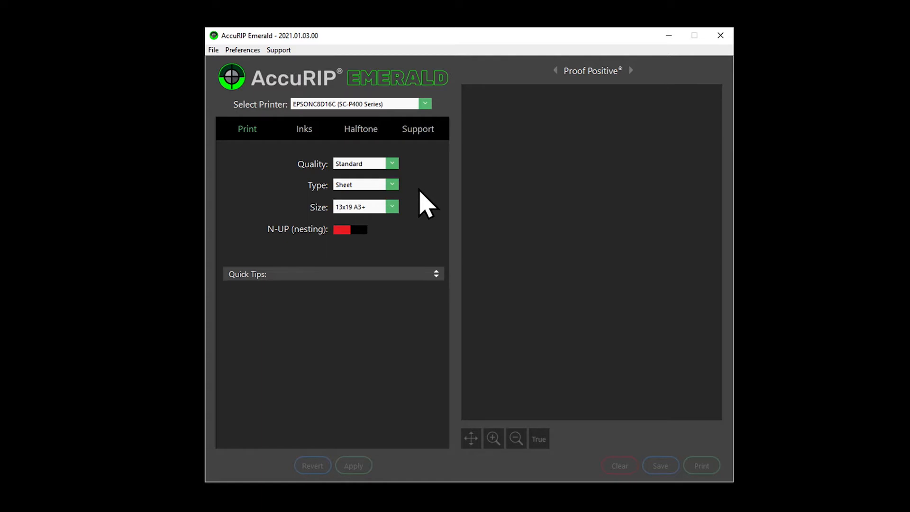
mouse_move(395, 223)
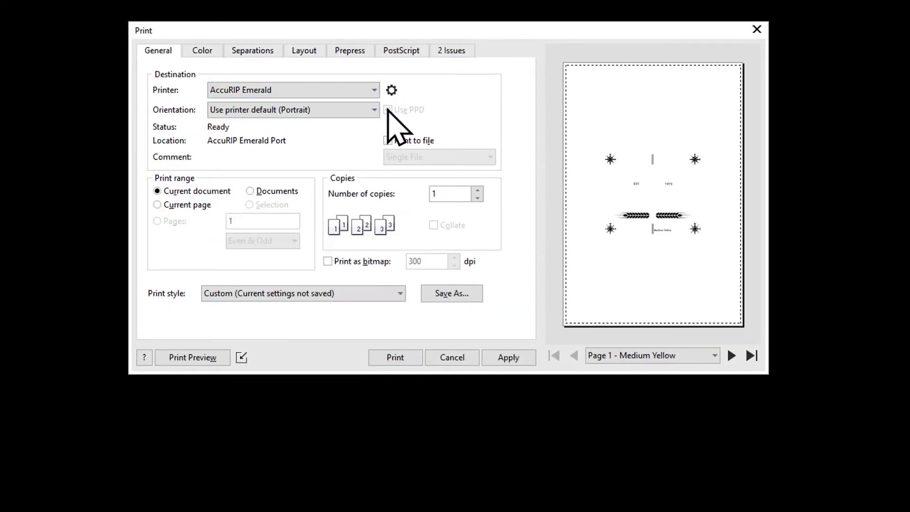
Use PPD page settings with a custom 7 × 6 in size fed long edge first.
click(392, 90)
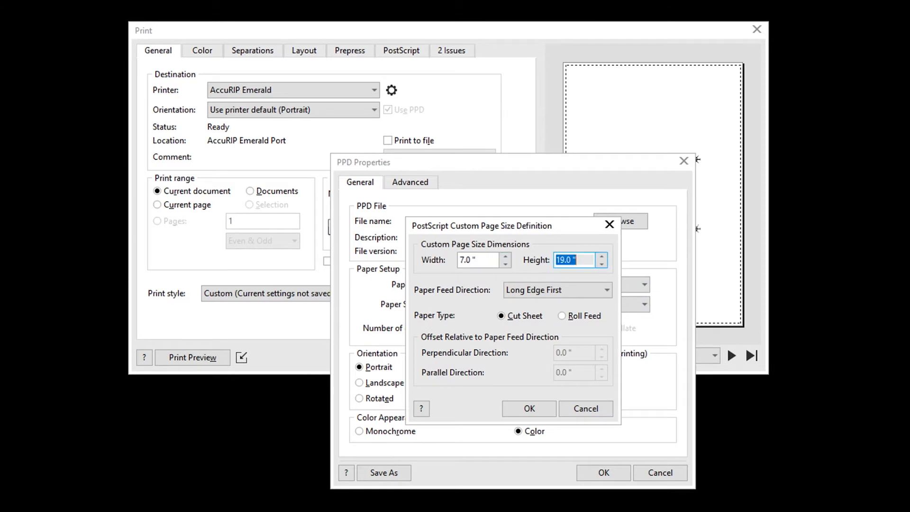
text(6)
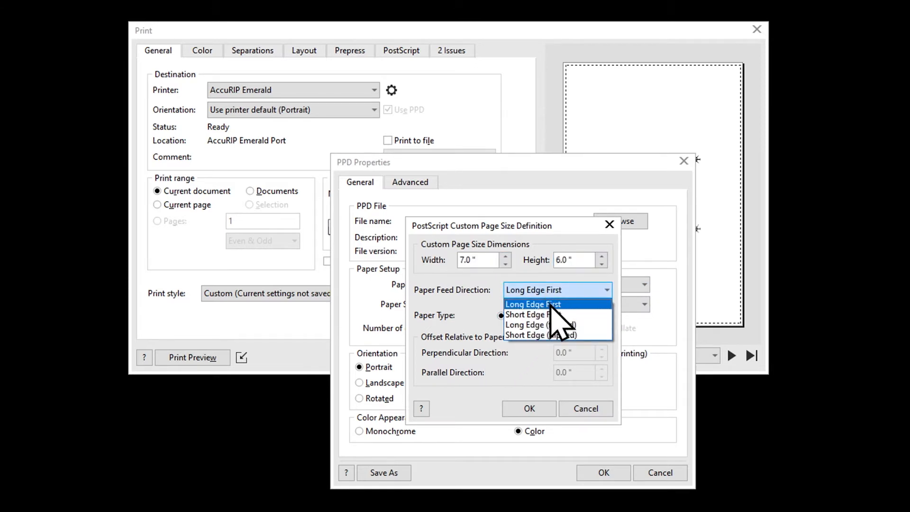
click(534, 304)
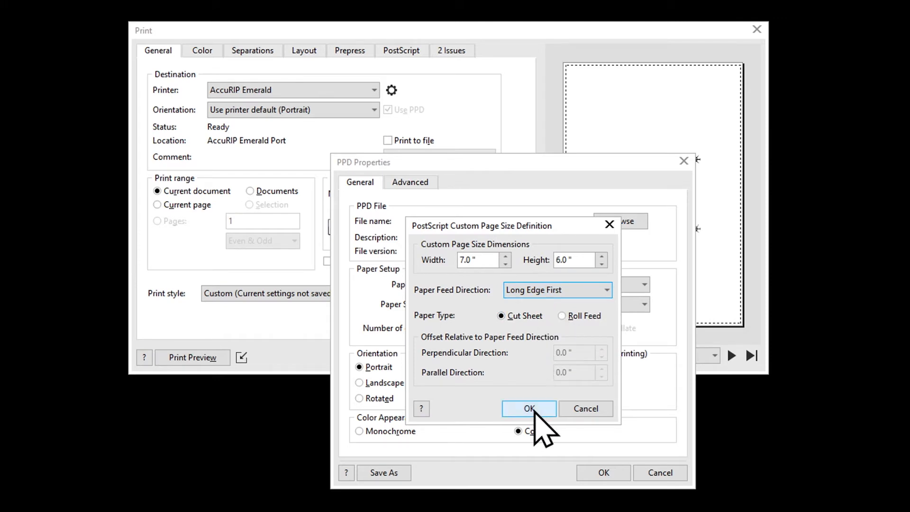
click(529, 408)
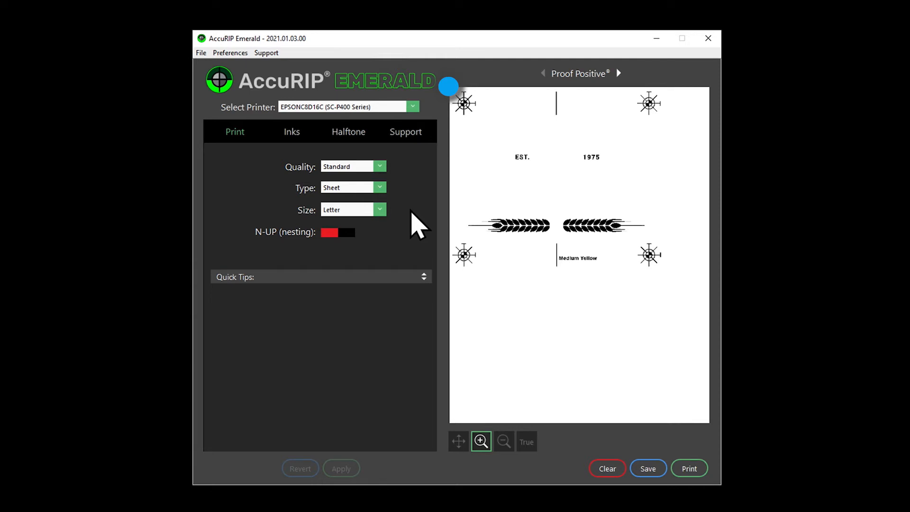
Preview the bakery film, then create the 4 × 11 in 'To The Moon Investment Group' document.
click(619, 73)
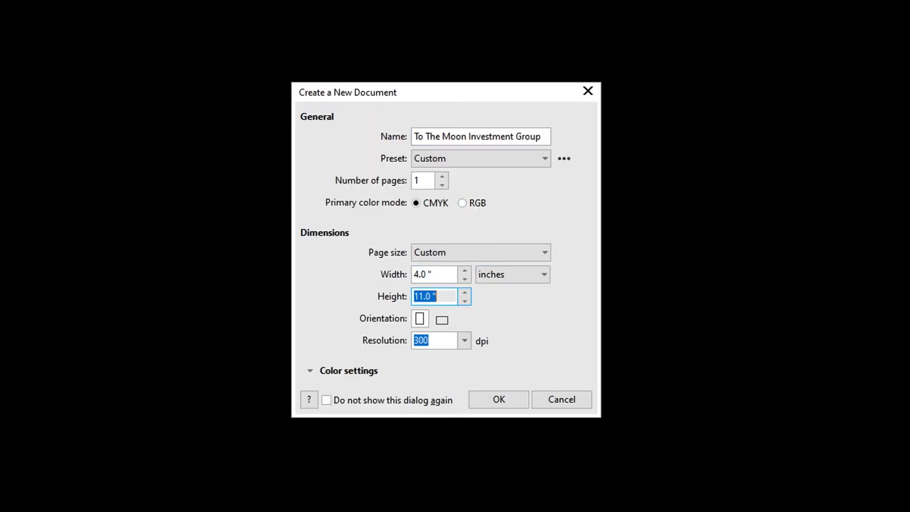
click(498, 400)
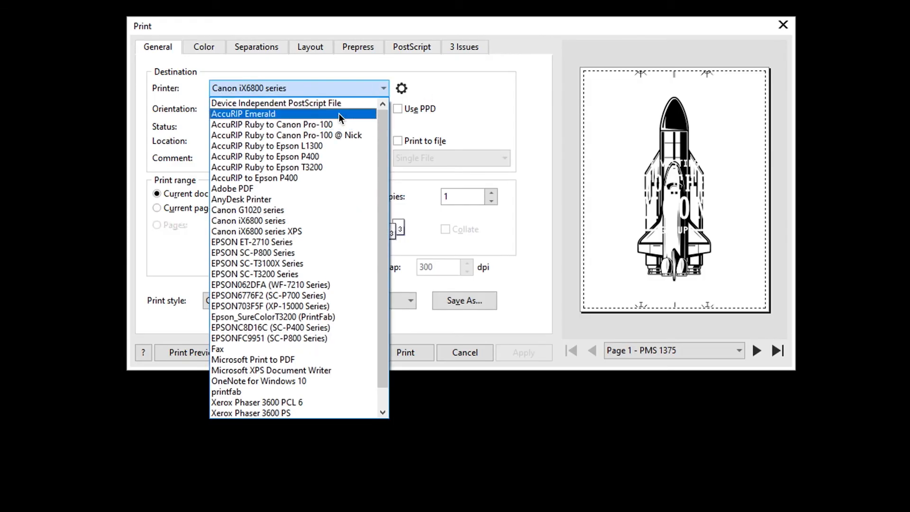
Print the rocket design to AccuRIP Emerald with artwork repositioned to top center.
click(244, 114)
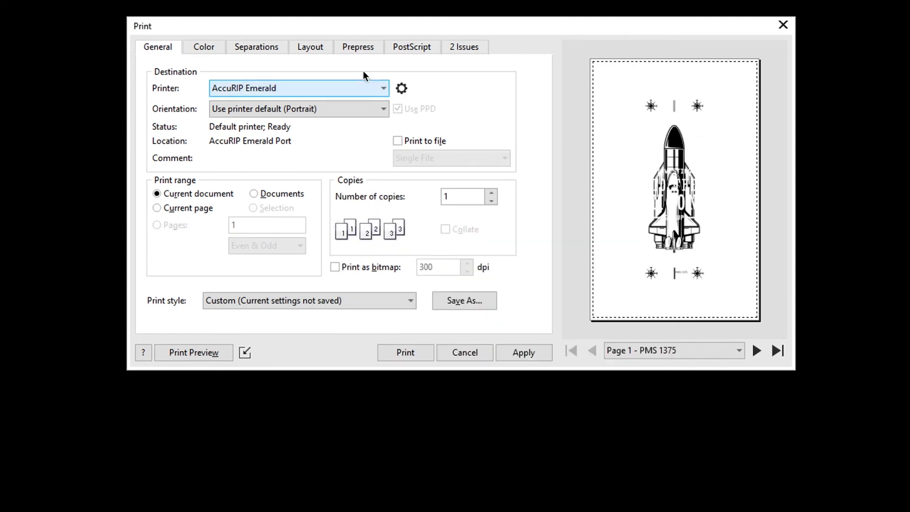
click(310, 47)
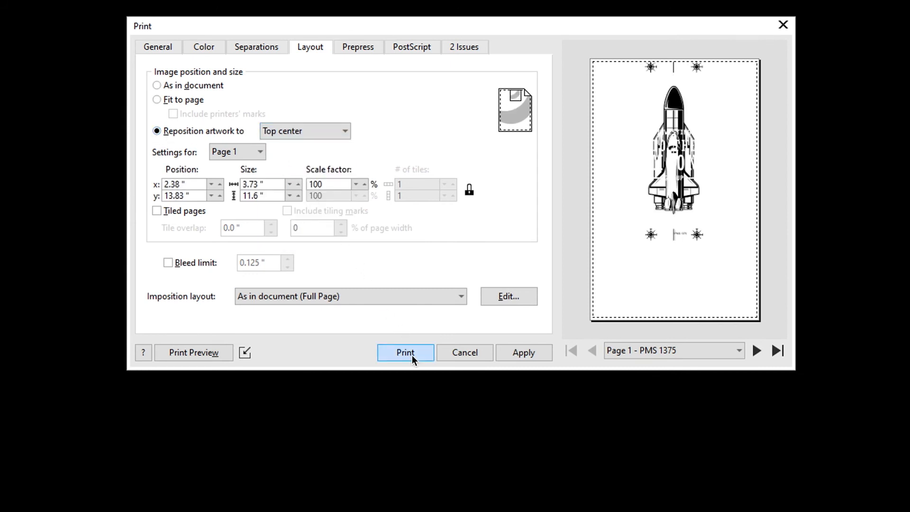
click(405, 353)
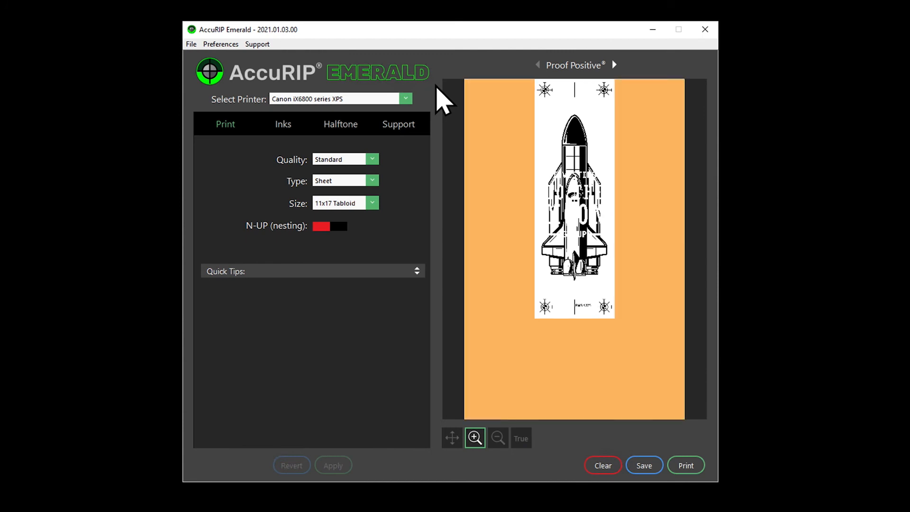
Preview the rocket film and advance to the To The Moon Group separation.
click(616, 64)
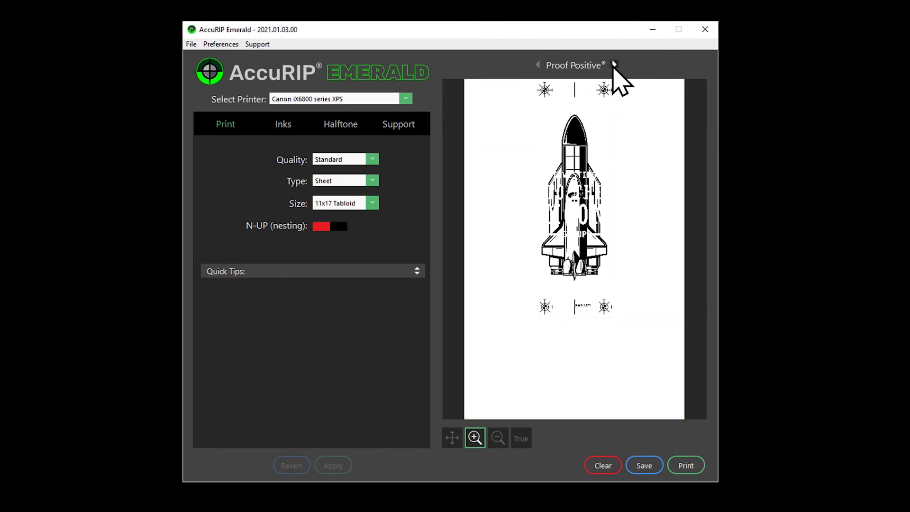
click(615, 65)
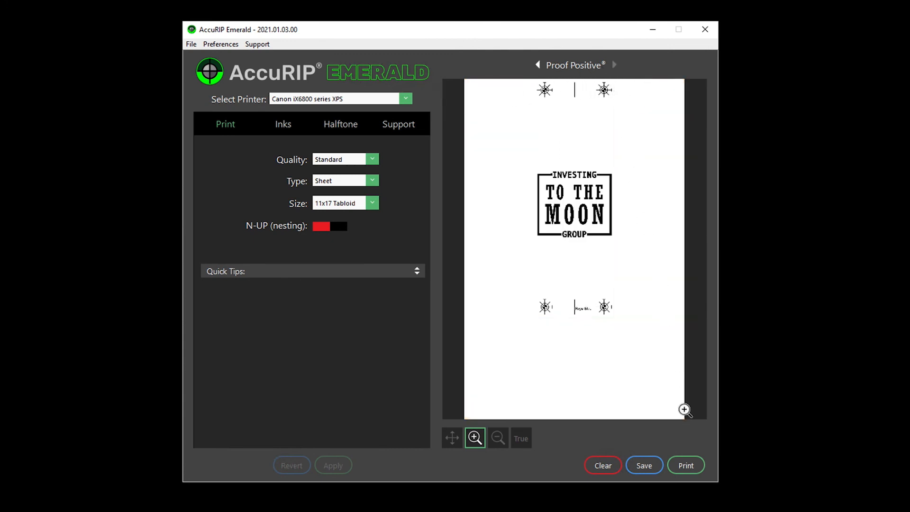